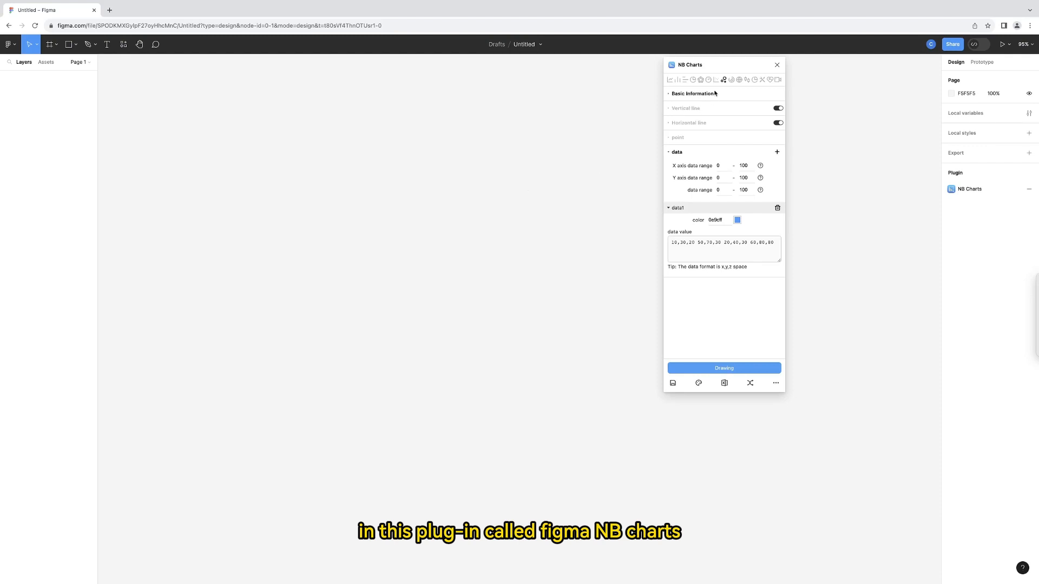
pyautogui.moveTo(723, 79)
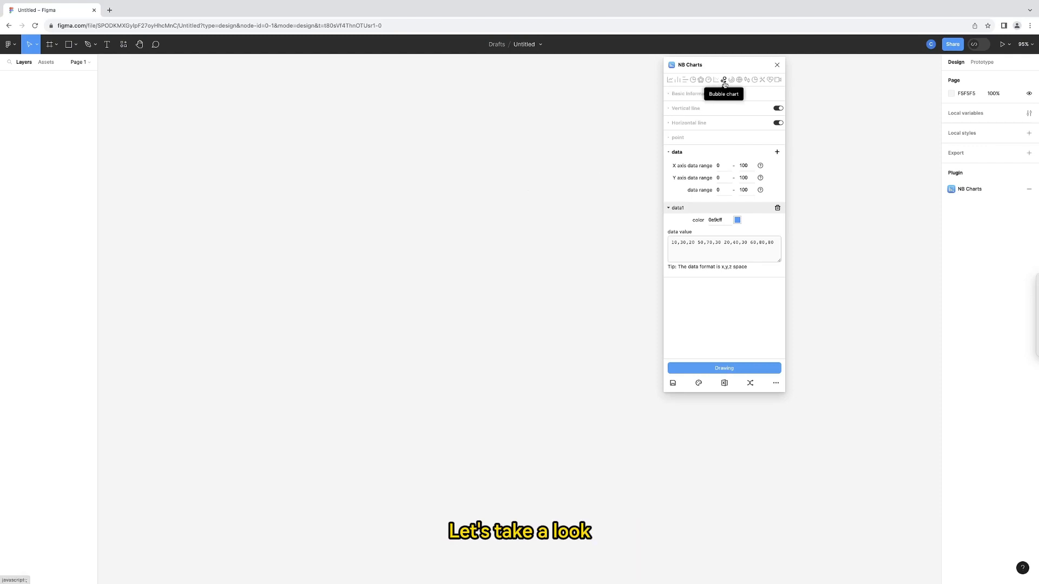
# Step: Choose the bubble chart type, draw a 361×256 frame, and render a basic blue bubble chart
pyautogui.click(691, 94)
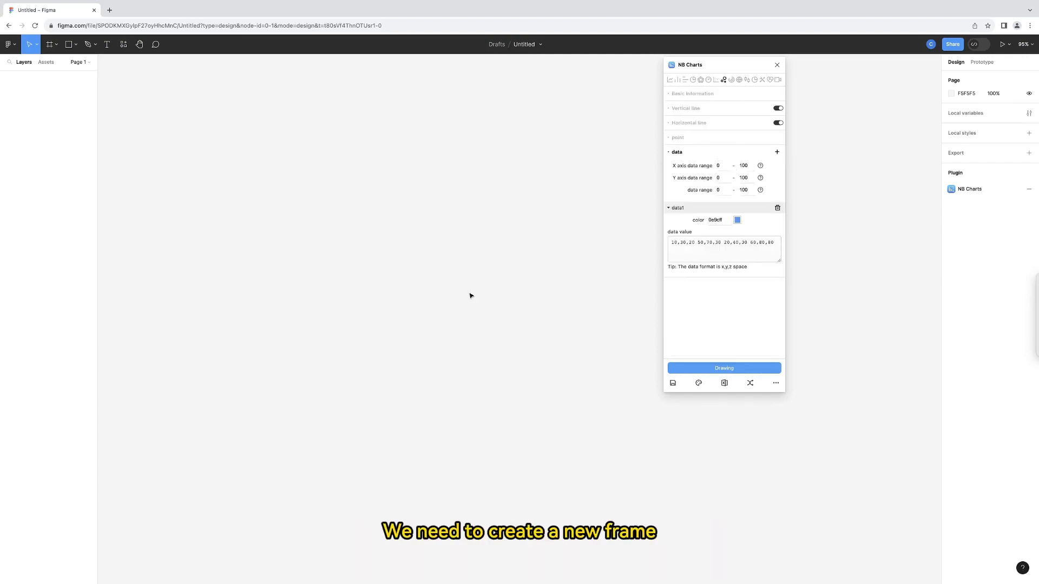
pyautogui.click(51, 45)
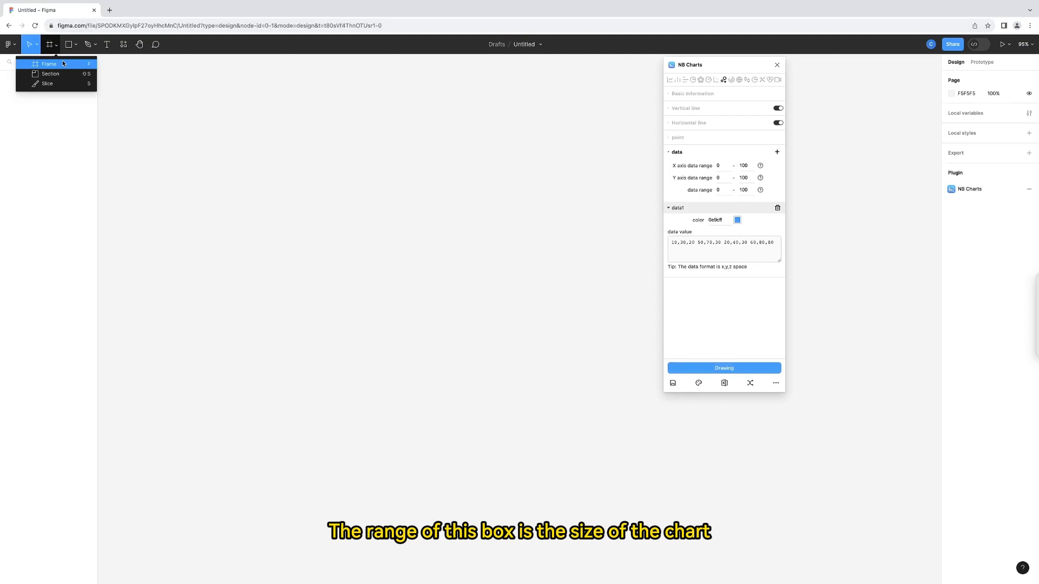
pyautogui.moveTo(117, 68); pyautogui.dragTo(247, 162)
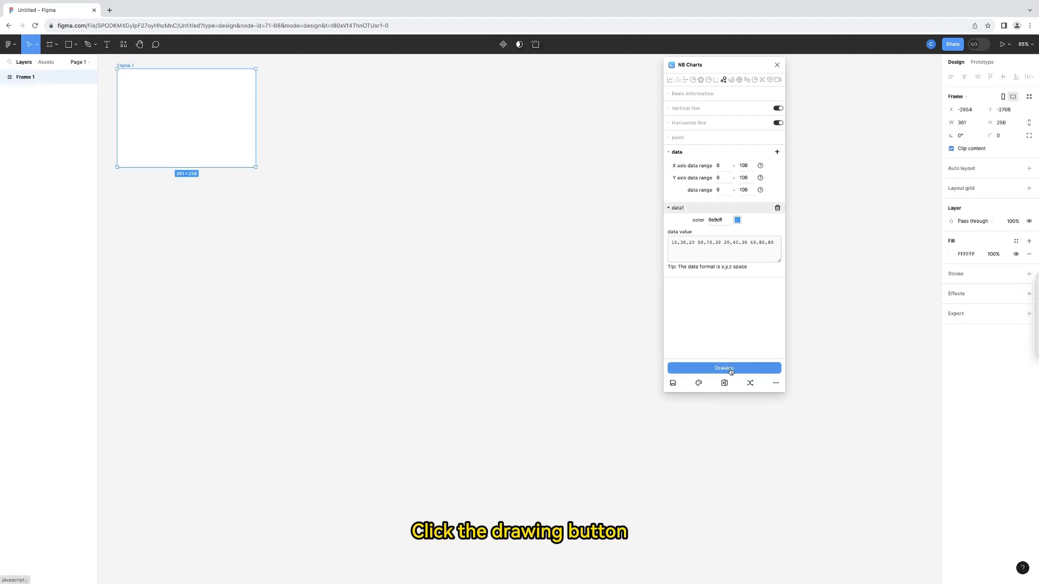
pyautogui.click(723, 368)
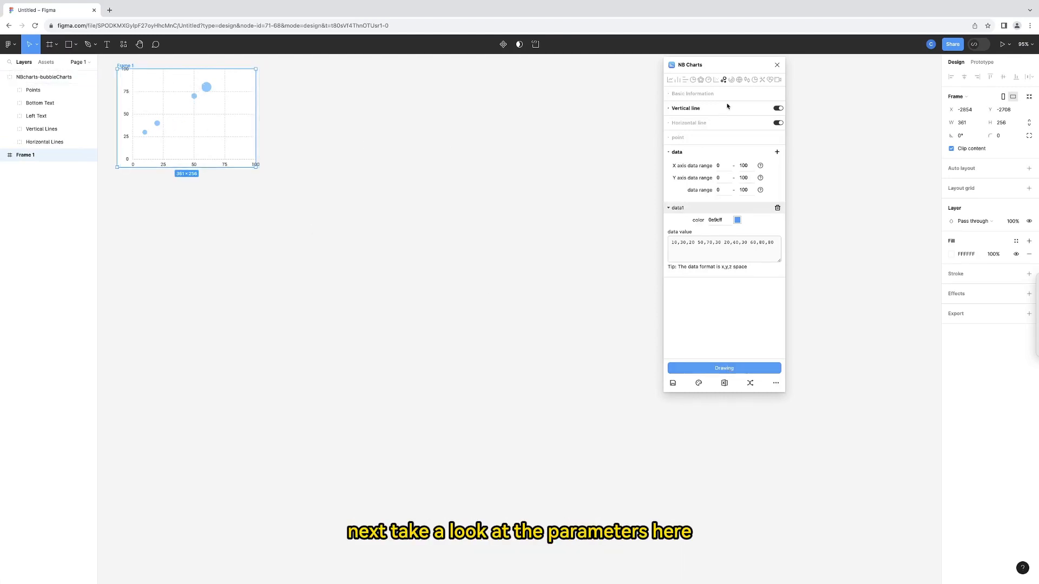
pyautogui.click(692, 93)
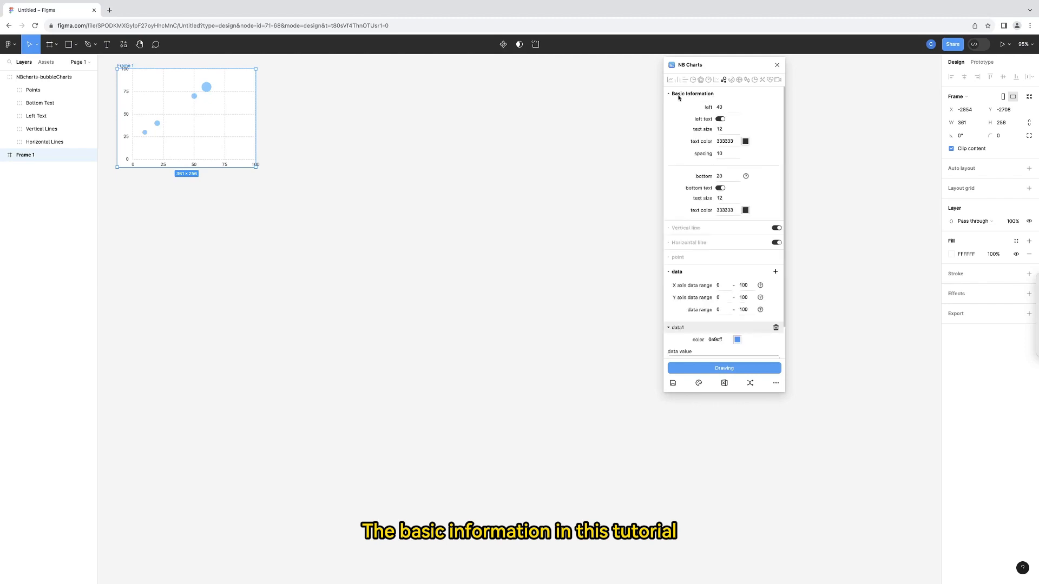
pyautogui.click(691, 93)
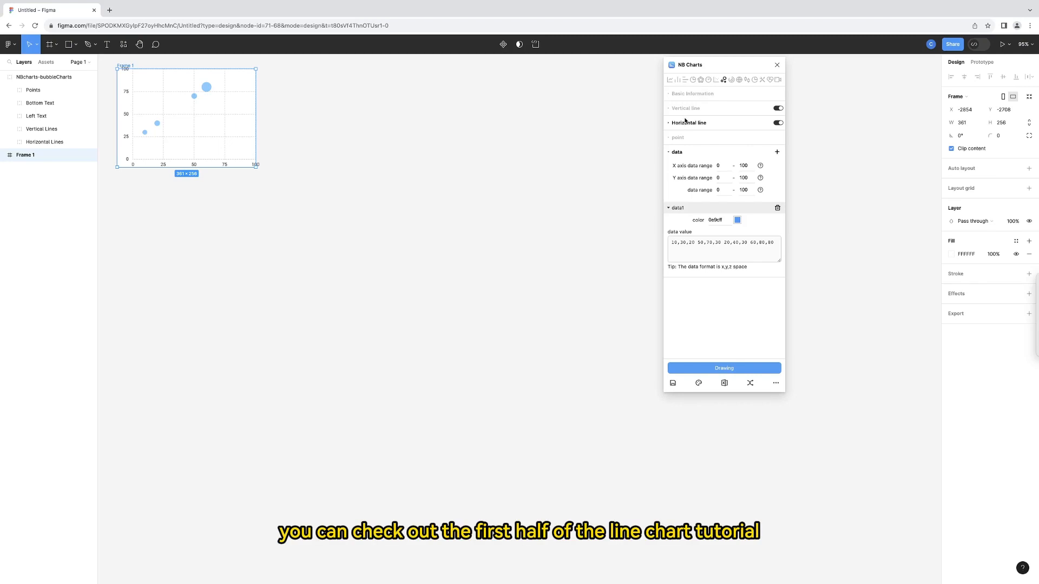
pyautogui.click(678, 138)
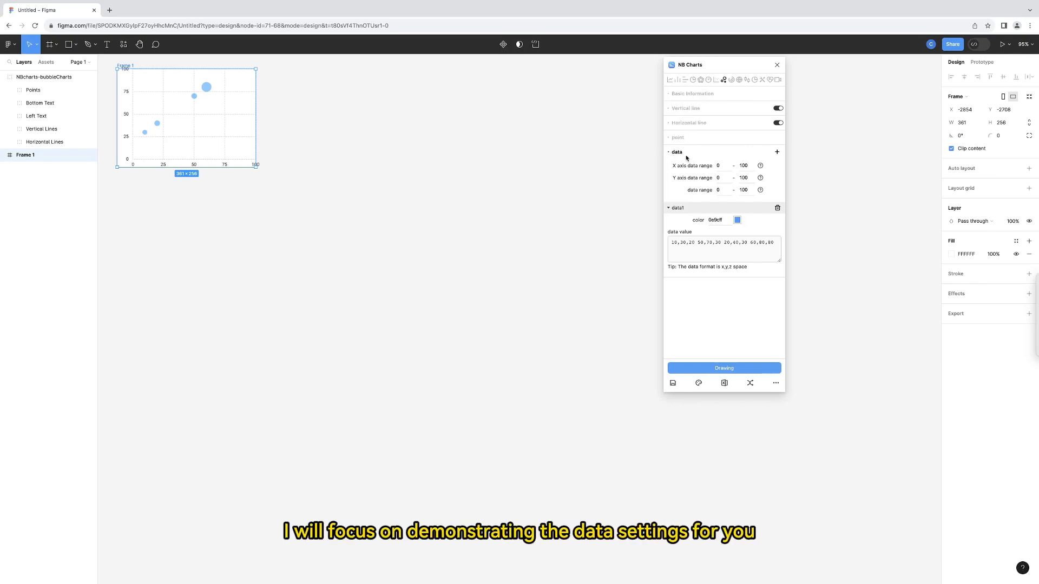
pyautogui.moveTo(707, 172)
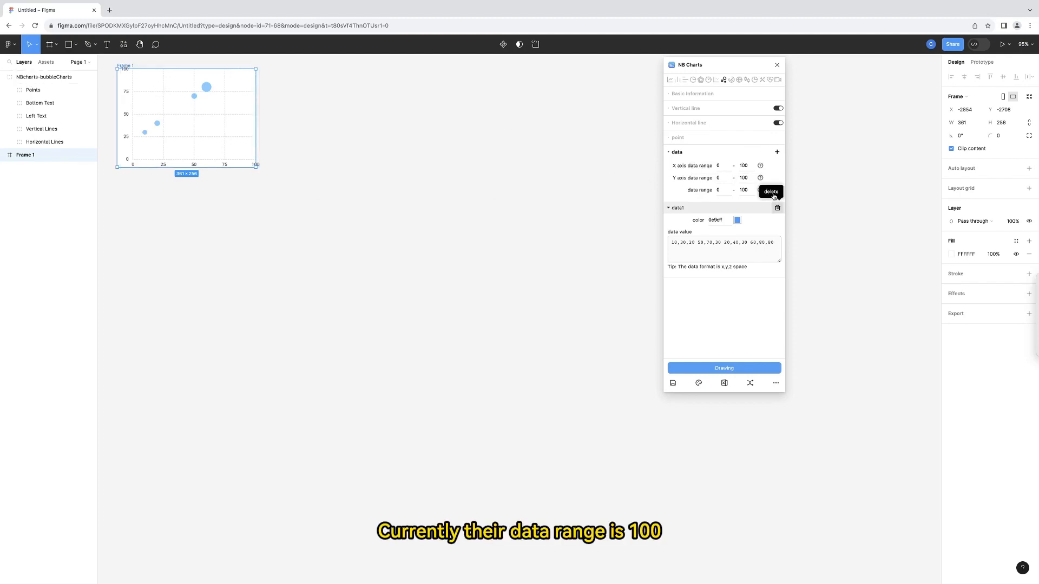
pyautogui.moveTo(691, 192)
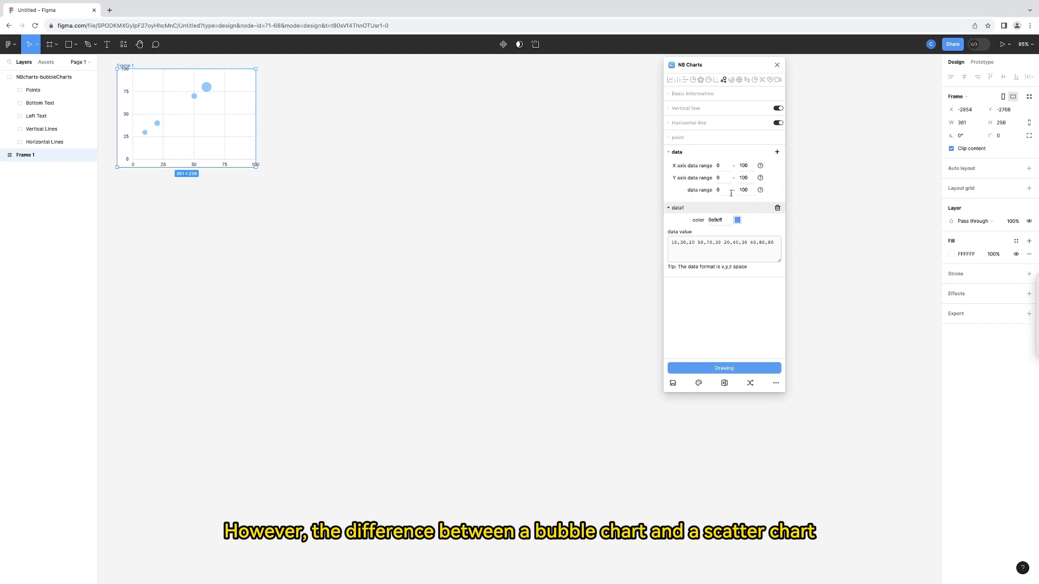
pyautogui.moveTo(761, 191)
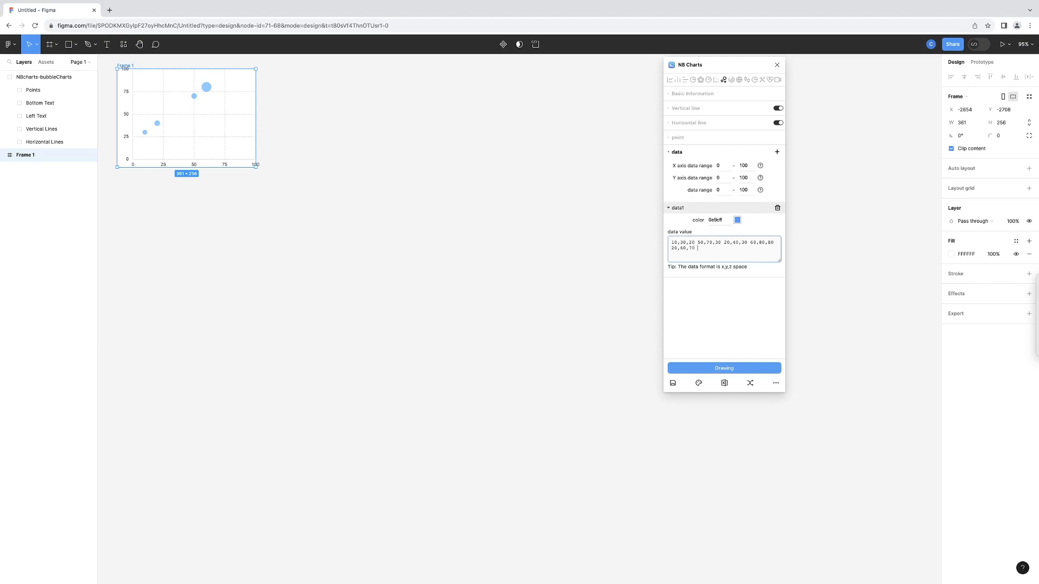
# Step: Append the bubble 30,75,100 to the data values and draw the six-bubble chart
pyautogui.write('30,75,')
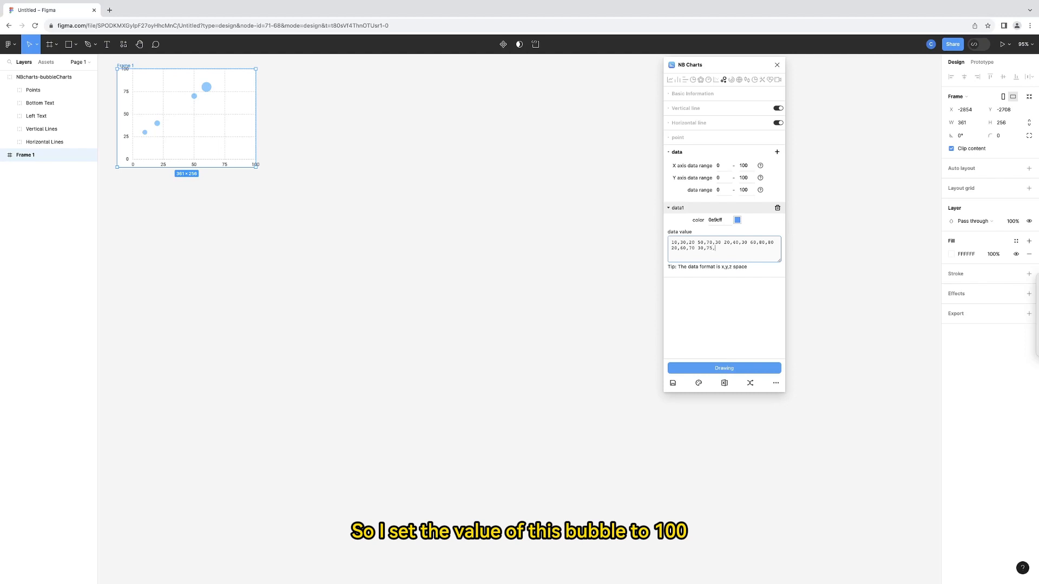
pyautogui.write('100')
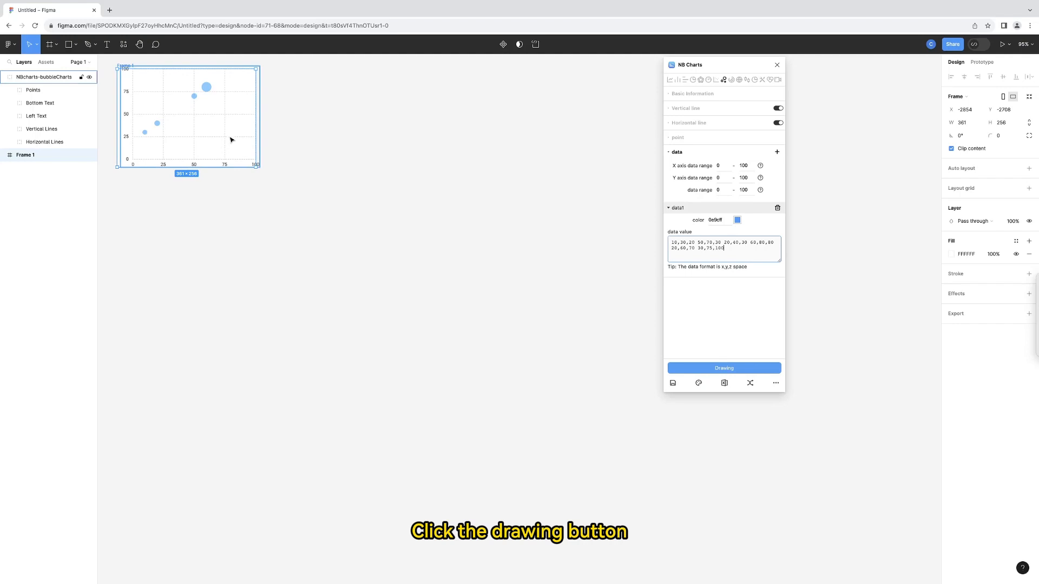
pyautogui.click(723, 368)
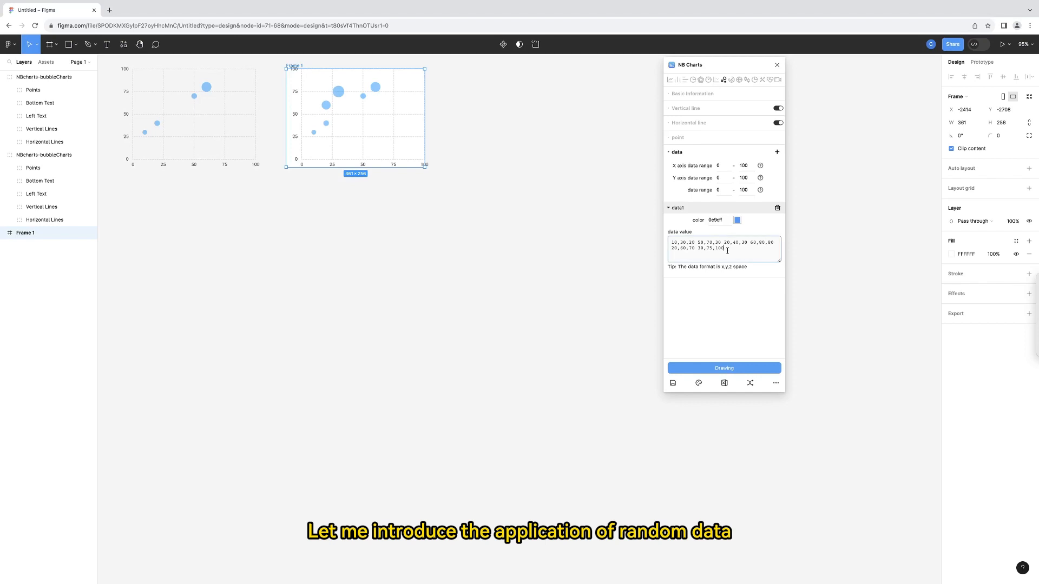
pyautogui.moveTo(749, 383)
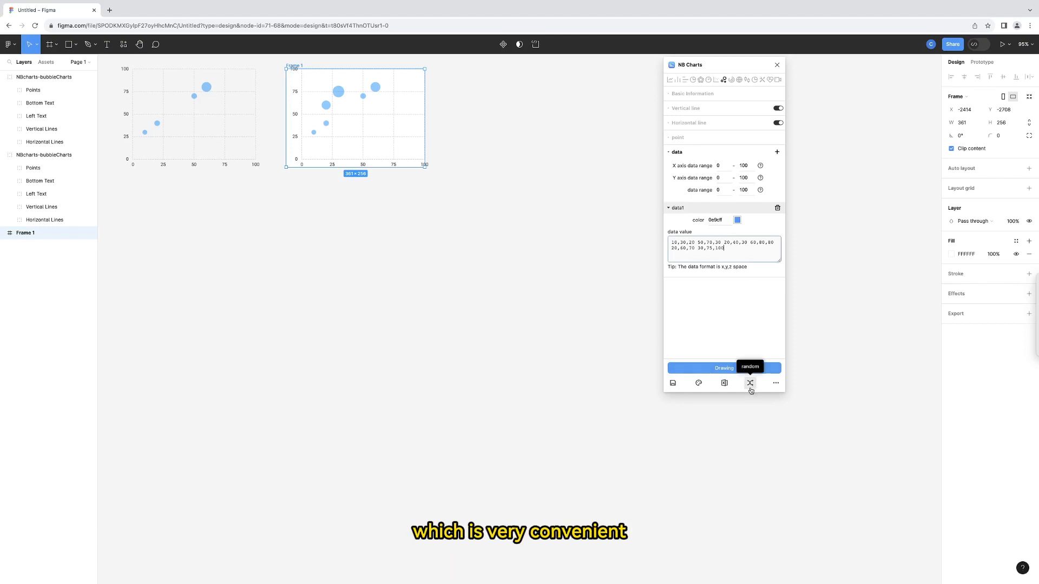
# Step: Generate random data values and draw a bubble chart of the scattered random bubbles
pyautogui.click(750, 383)
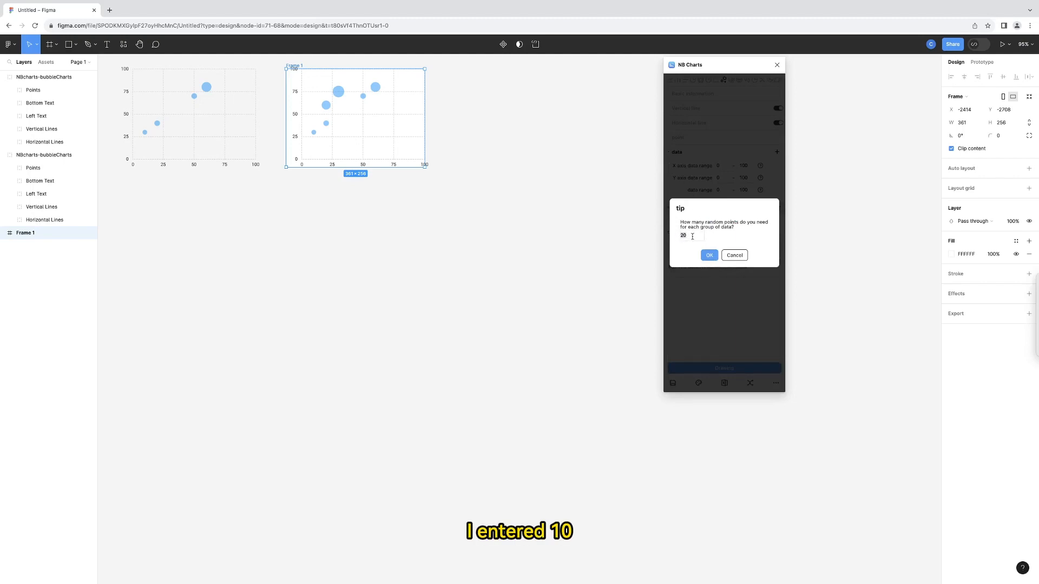
pyautogui.click(709, 254)
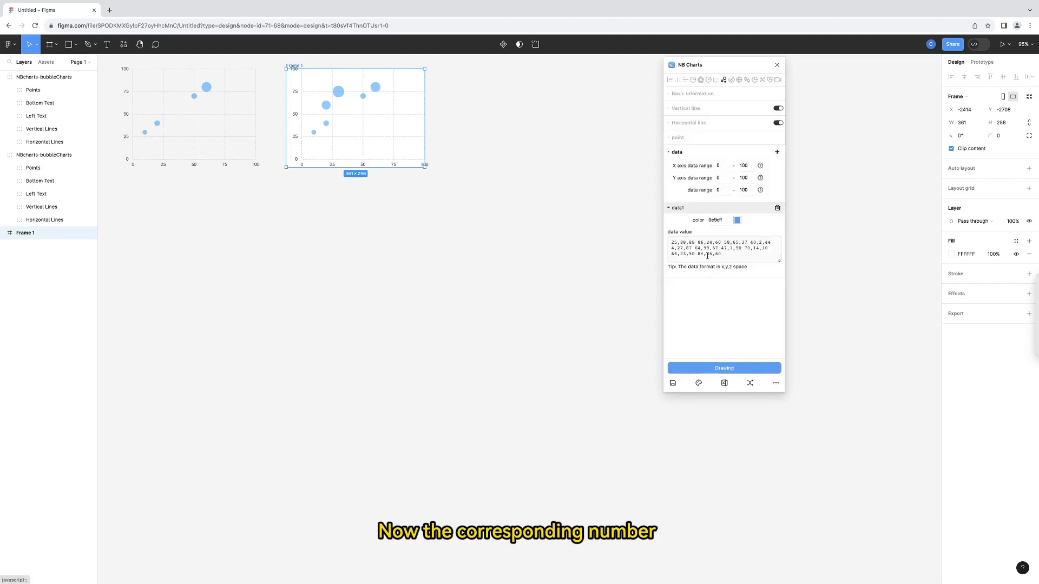
pyautogui.tripleClick(722, 248)
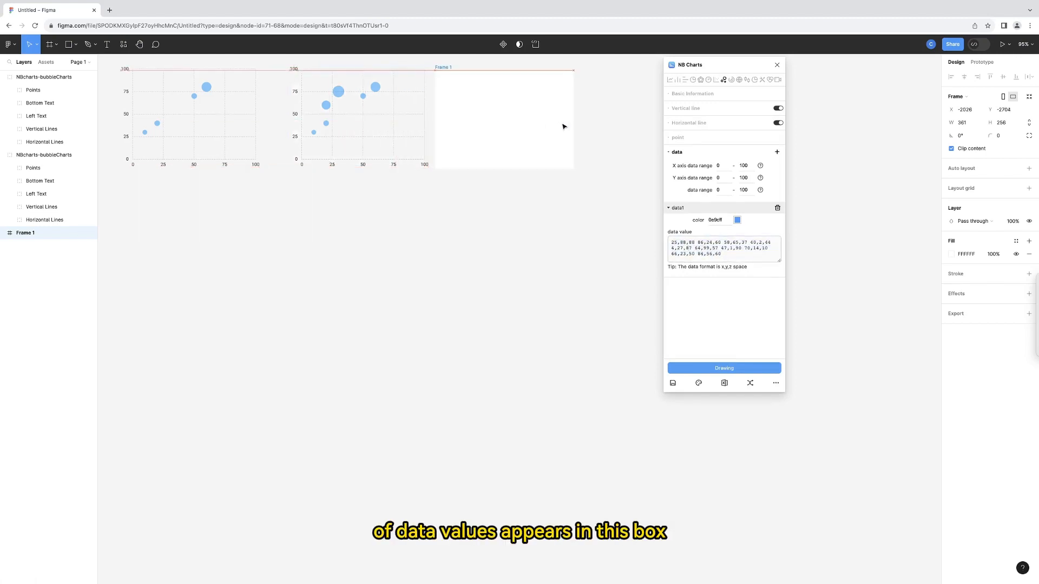
pyautogui.click(724, 368)
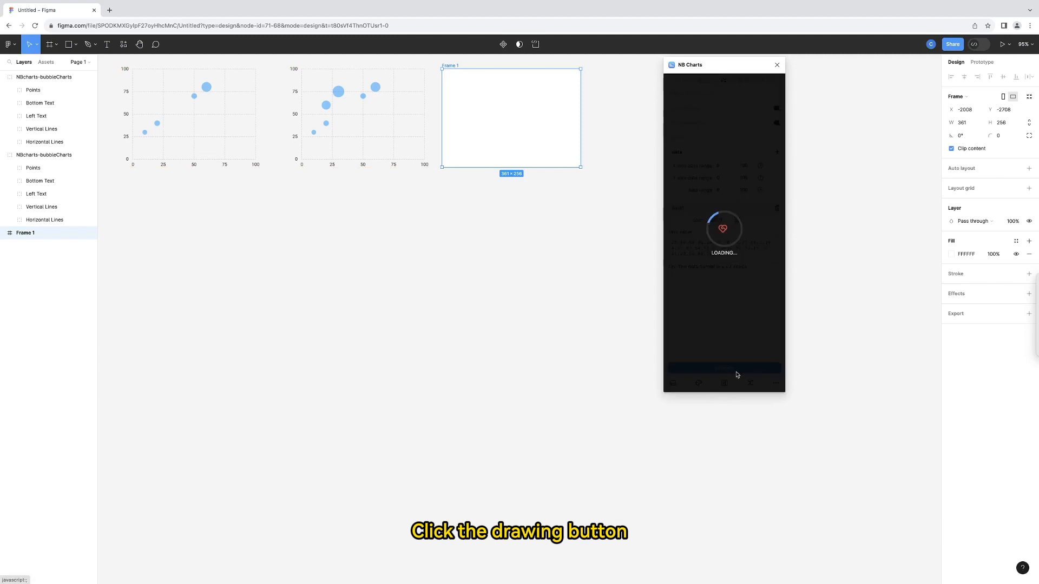
pyautogui.click(724, 368)
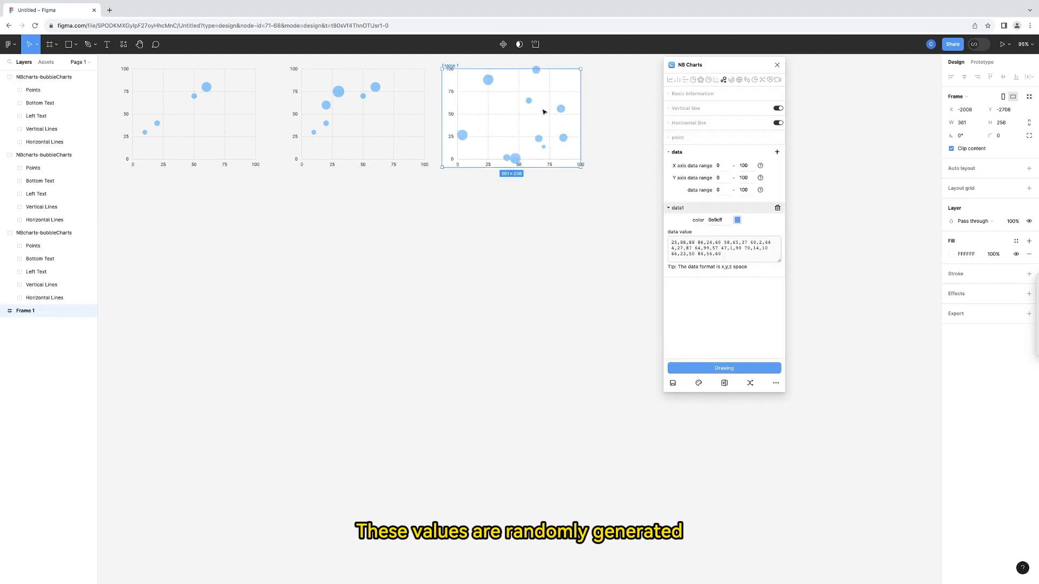
pyautogui.moveTo(563, 146)
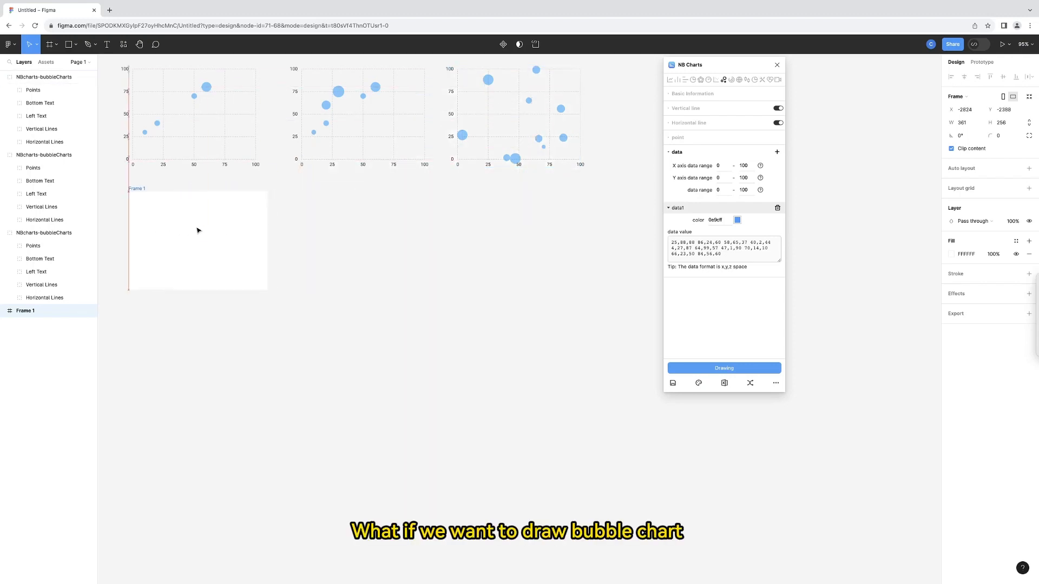
# Step: In the empty frame, add a second data set coloured red ff0011
pyautogui.click(197, 231)
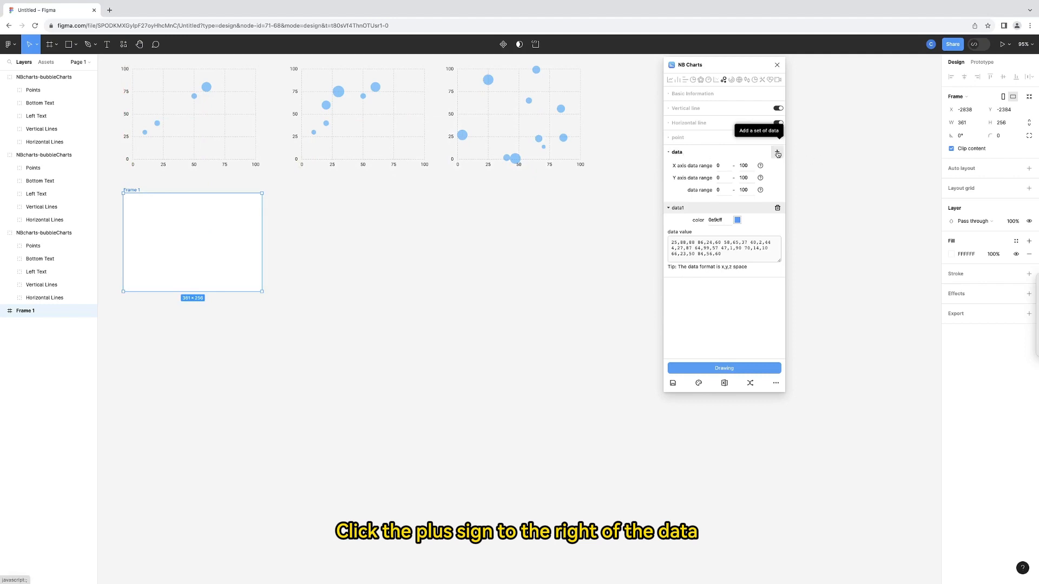
pyautogui.click(776, 151)
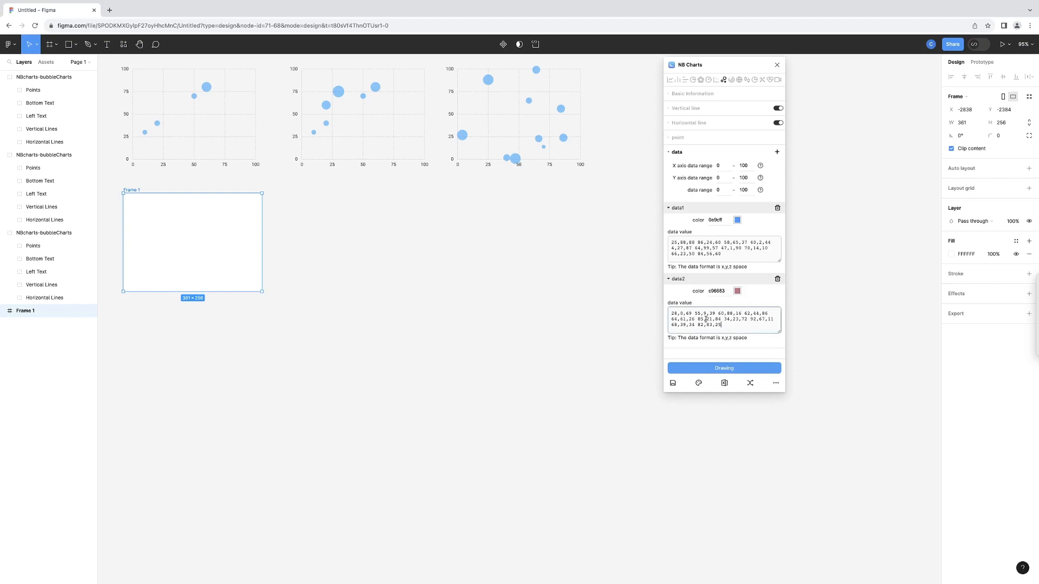
pyautogui.tripleClick(722, 248)
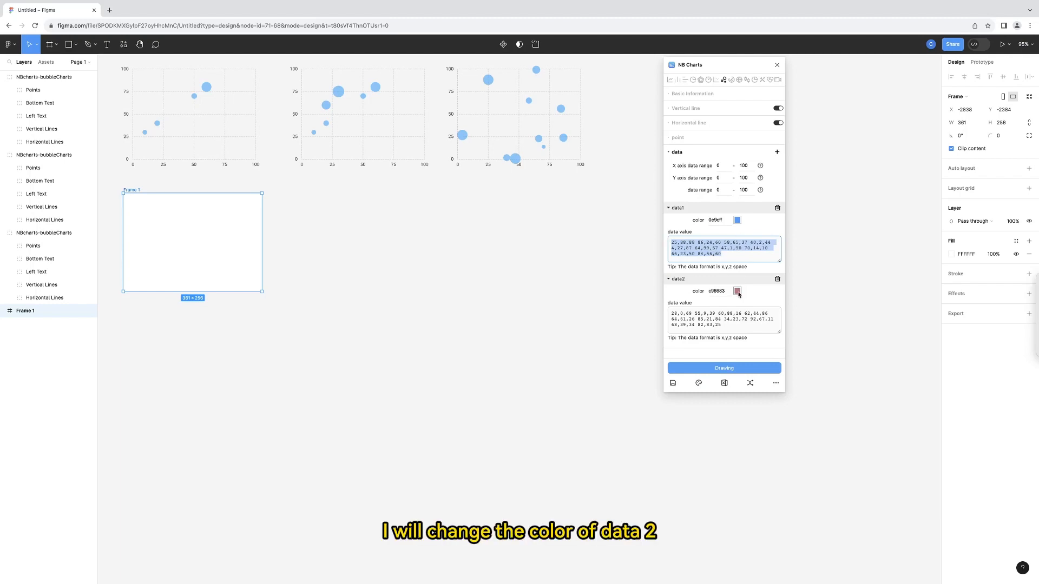
pyautogui.click(737, 291)
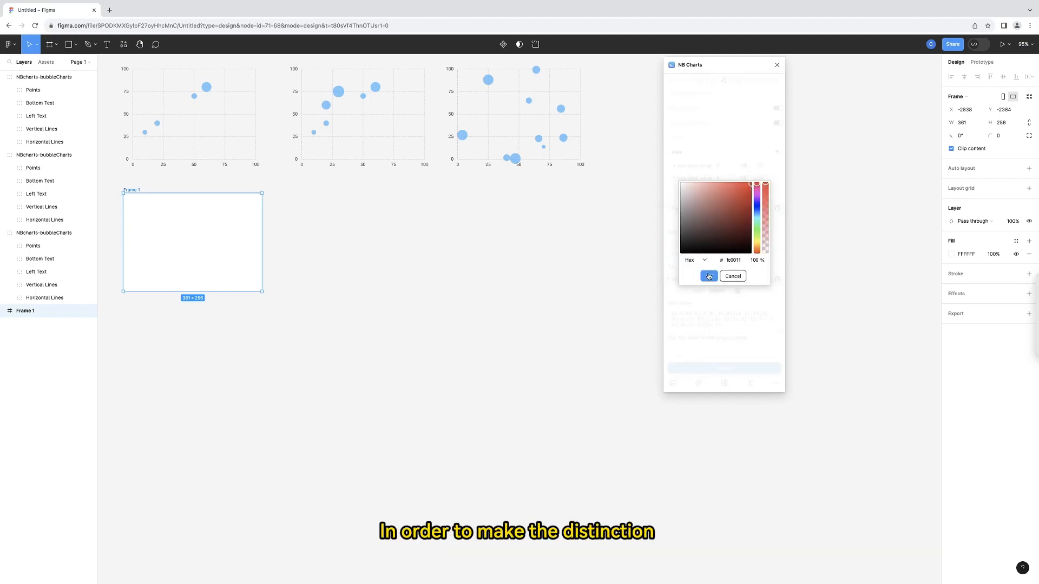
pyautogui.click(708, 276)
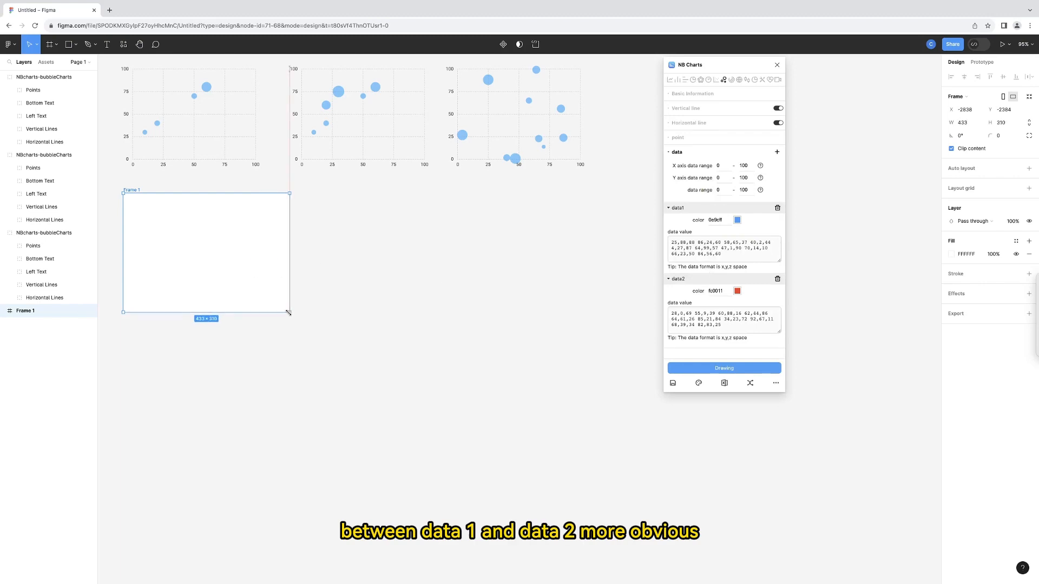
# Step: Draw the blue-and-red bubble chart and add a third data set
pyautogui.click(723, 368)
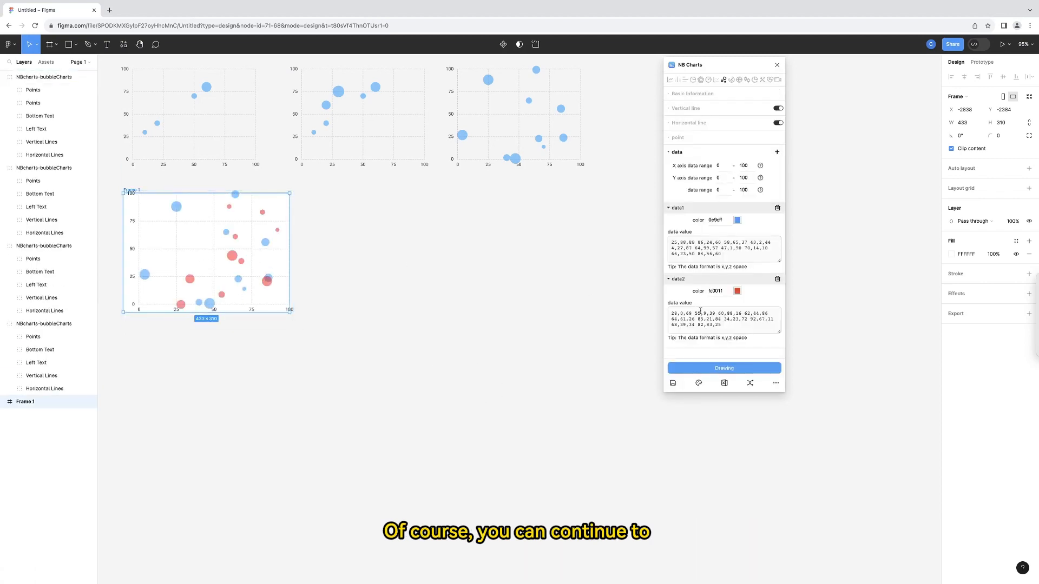
pyautogui.click(776, 152)
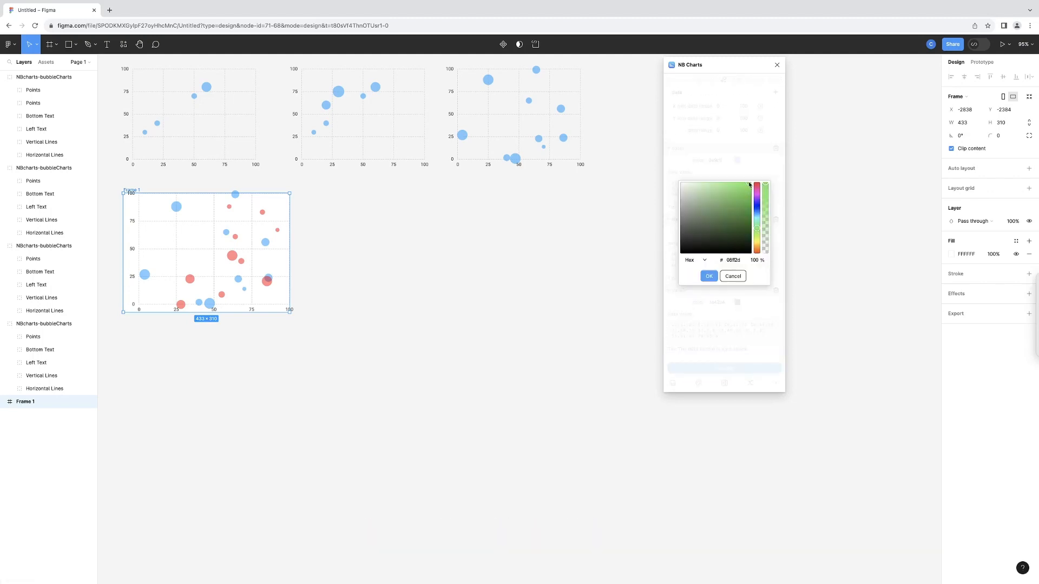
pyautogui.click(708, 275)
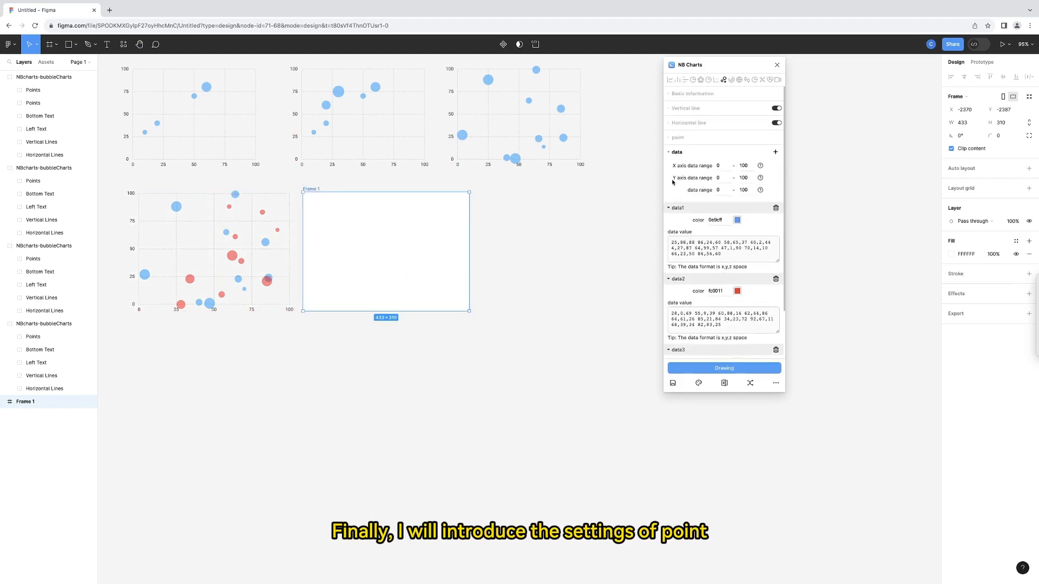
# Step: Open the point settings and give the bubbles stroke size 2 at 79% opacity
pyautogui.click(668, 152)
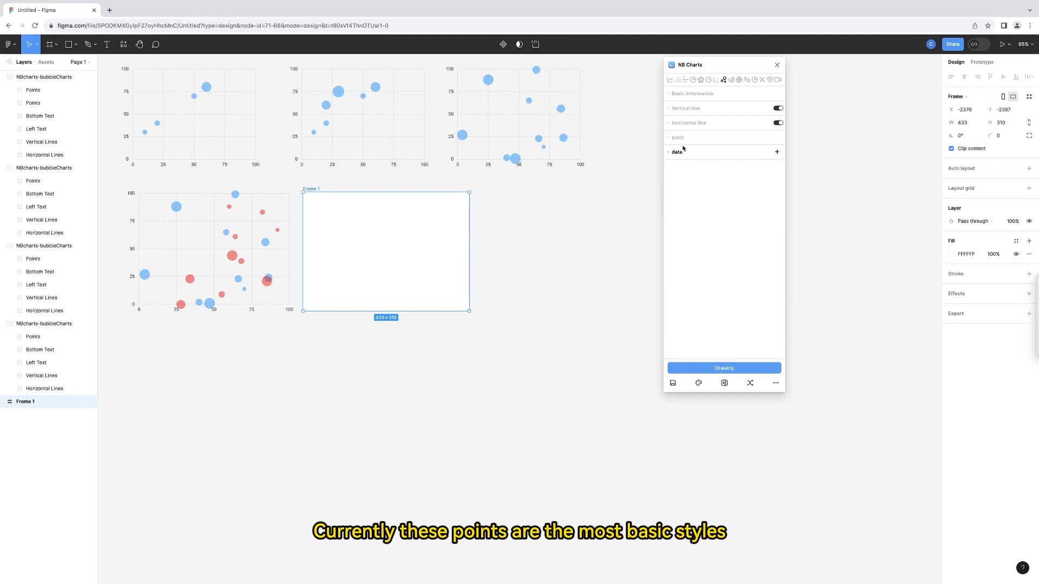
pyautogui.click(676, 137)
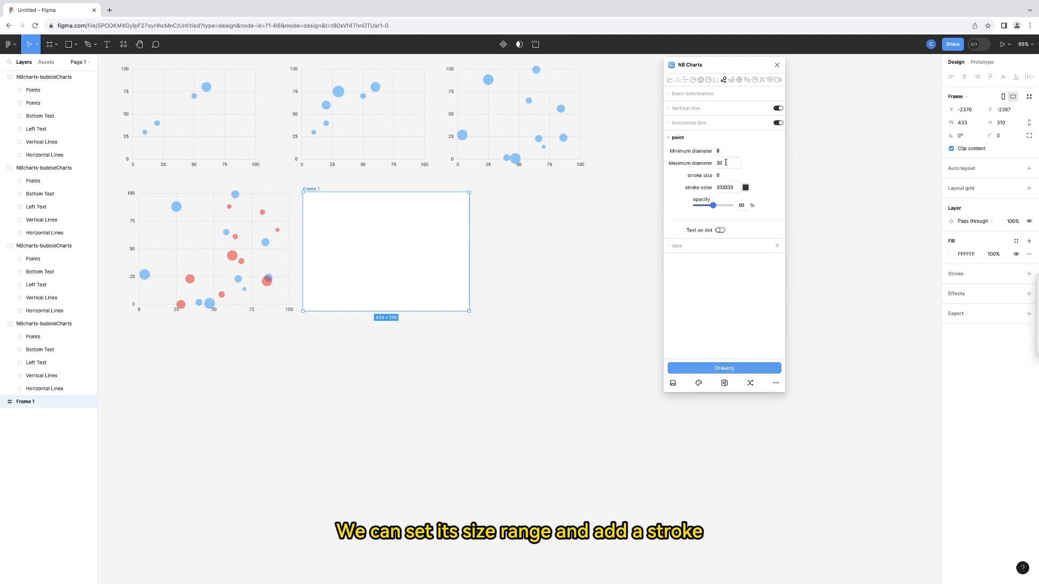
pyautogui.moveTo(717, 79)
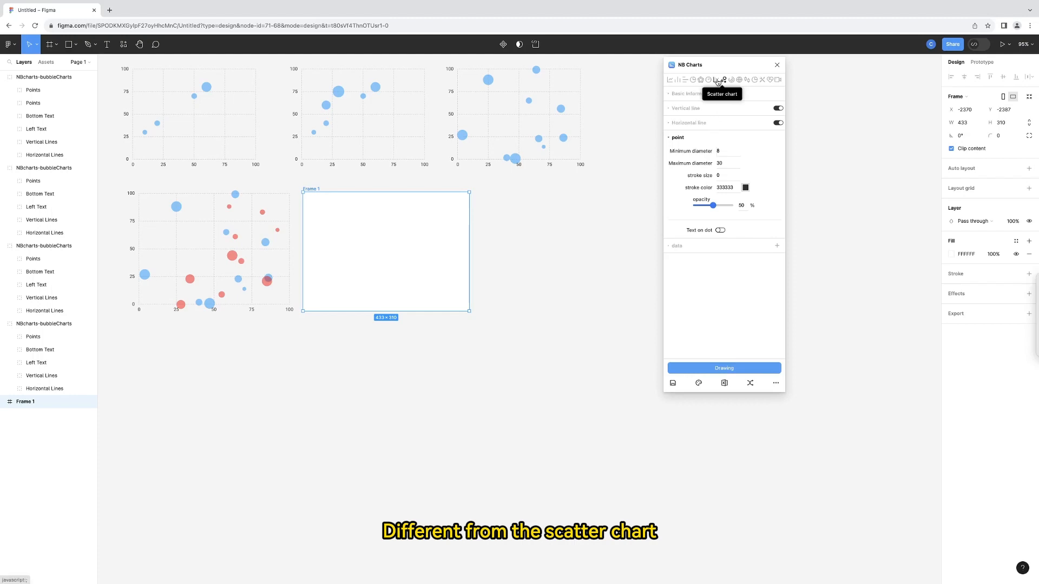
pyautogui.click(726, 162)
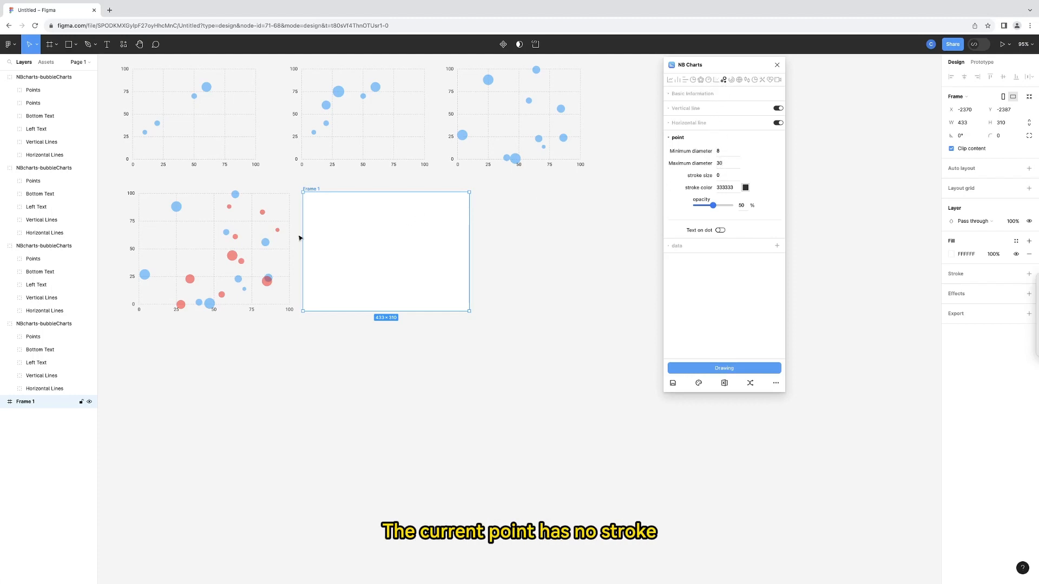
pyautogui.click(725, 174)
pyautogui.write('2')
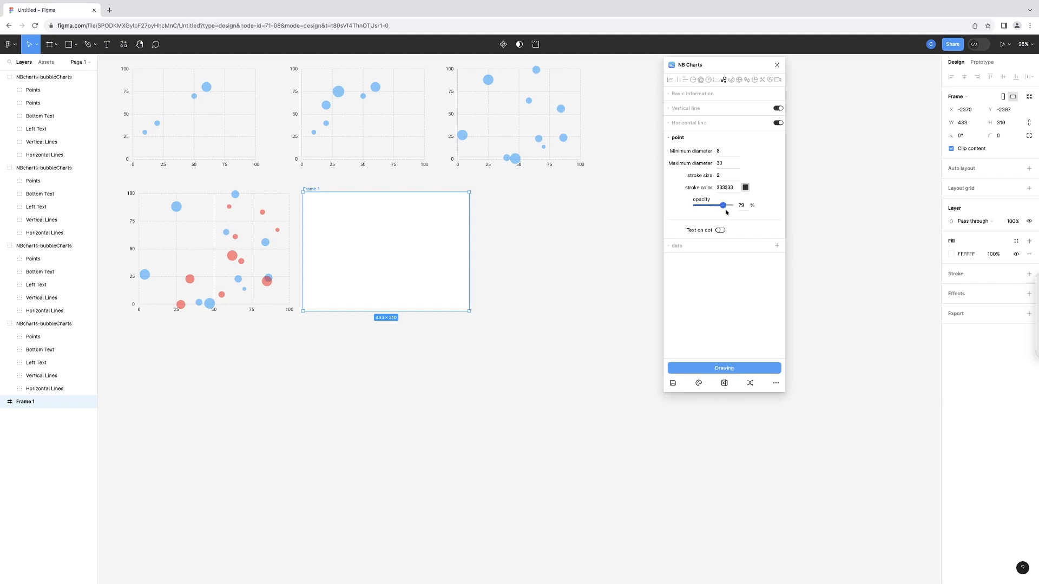
# Step: Turn on text labels showing the z value and draw the outlined, labelled chart
pyautogui.click(720, 230)
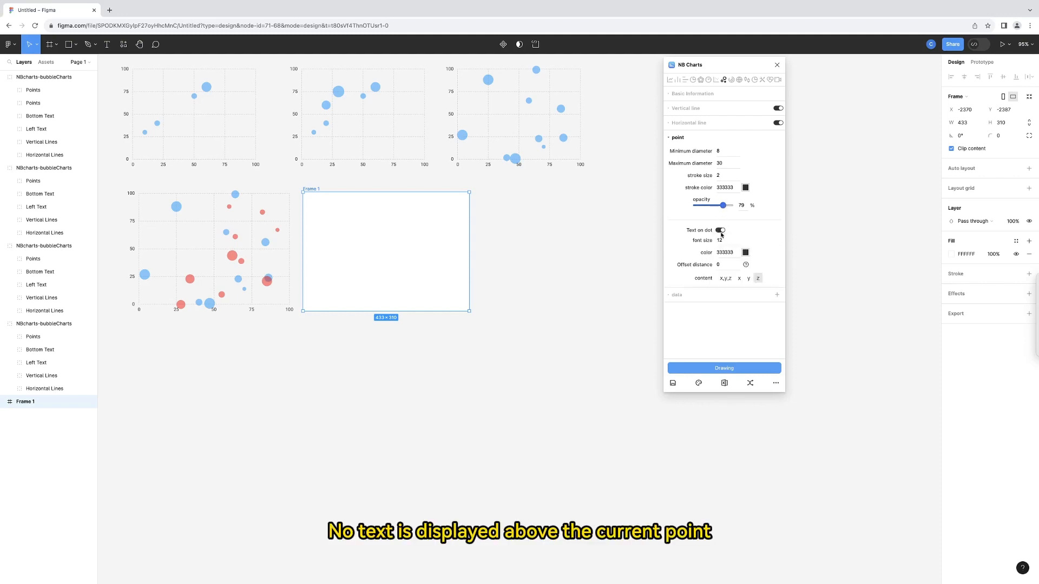
pyautogui.click(720, 230)
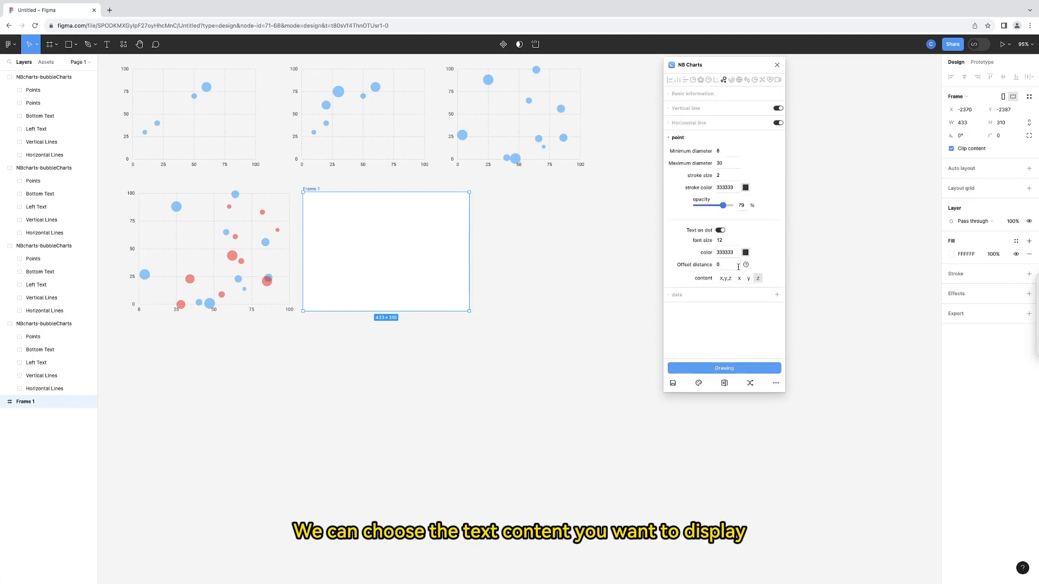
pyautogui.click(738, 278)
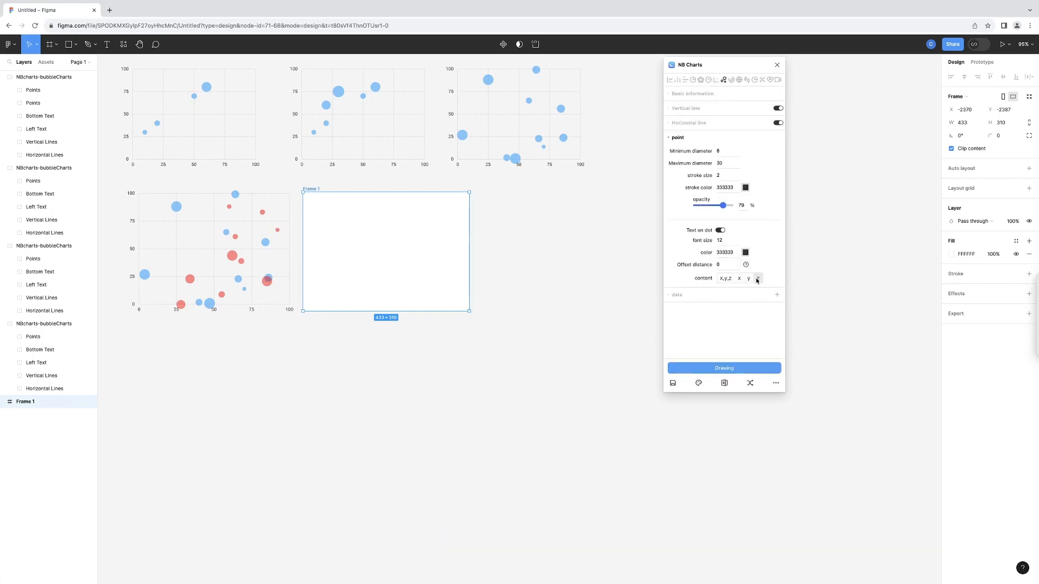
pyautogui.click(757, 279)
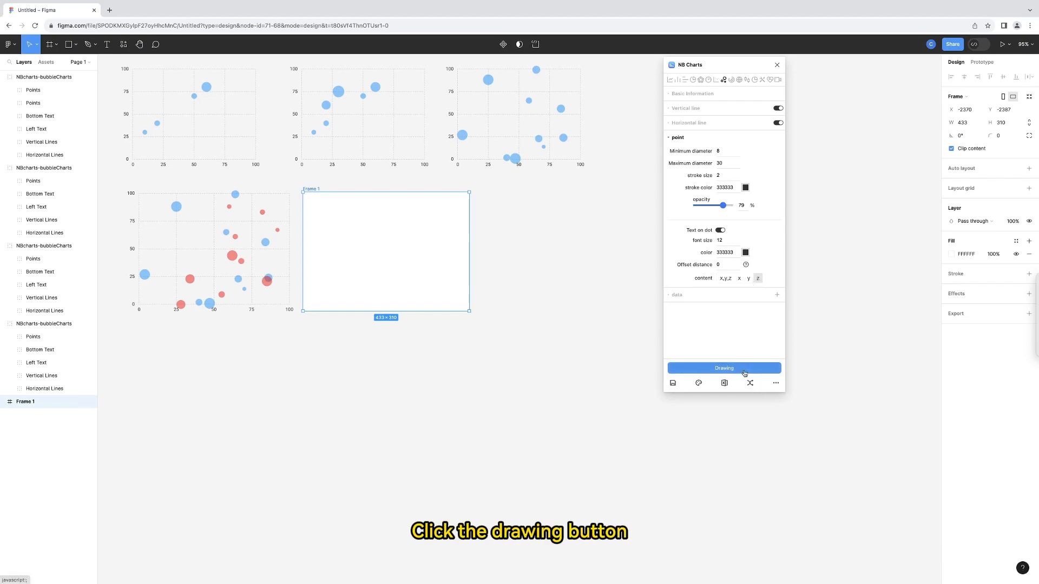
pyautogui.click(724, 368)
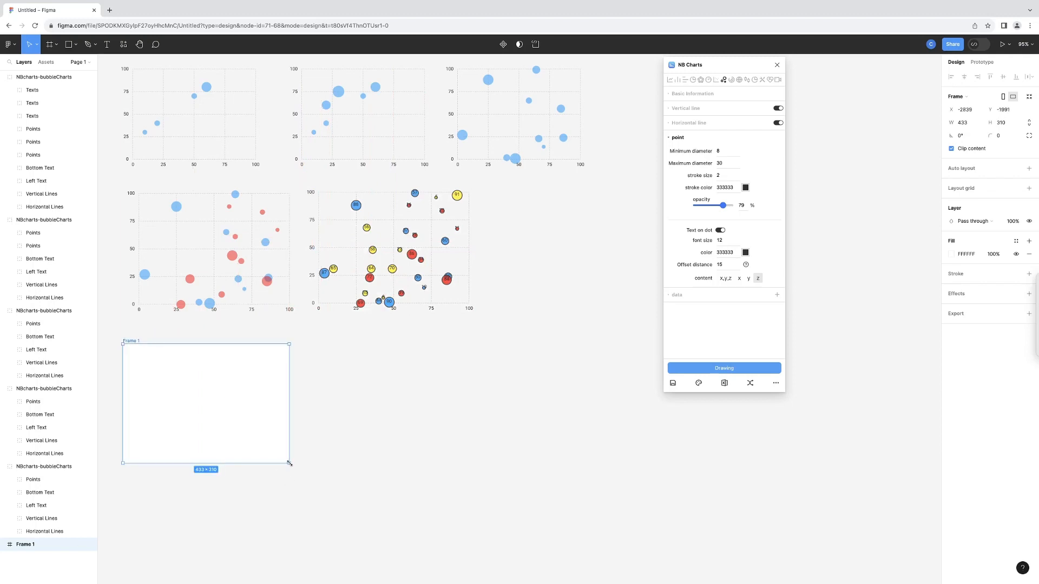
# Step: Draw another outlined, labelled bubble chart into the new frame below
pyautogui.click(723, 368)
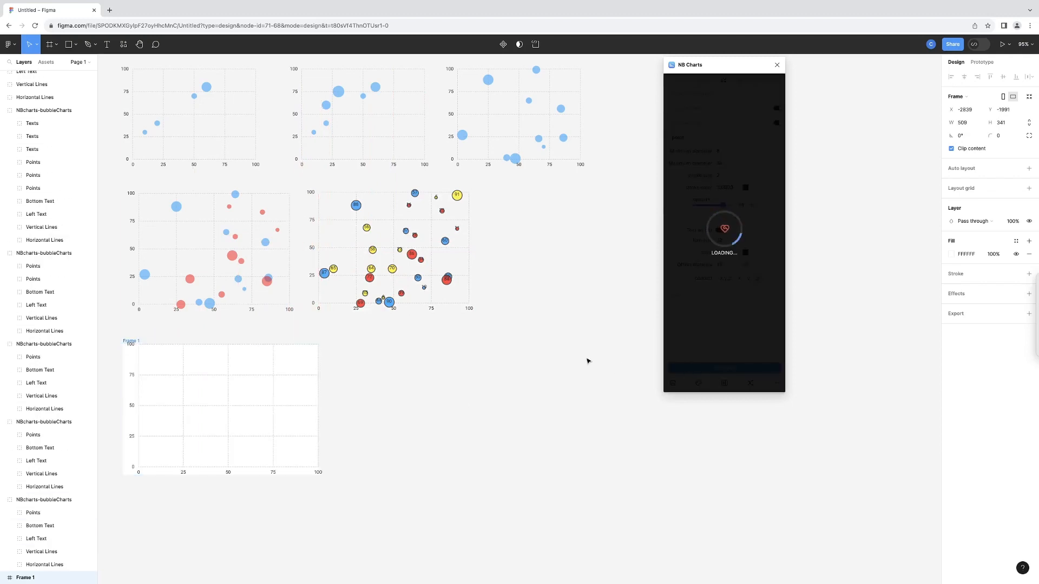